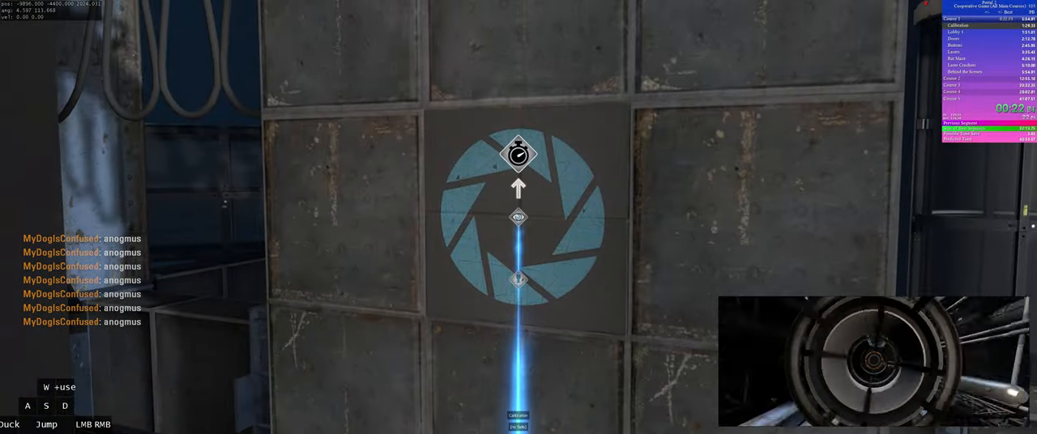
# Pause, then return to the game and head into the exit transport tube.
pyautogui.press('Escape')
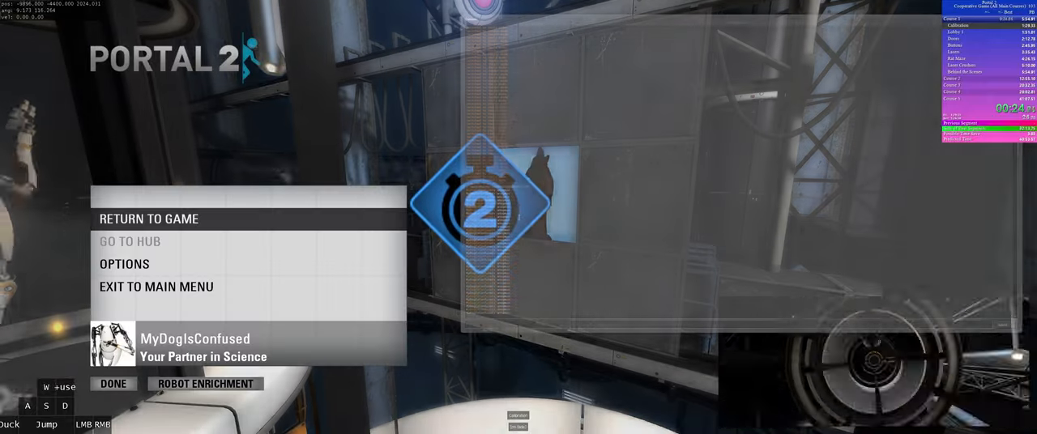
pyautogui.click(149, 218)
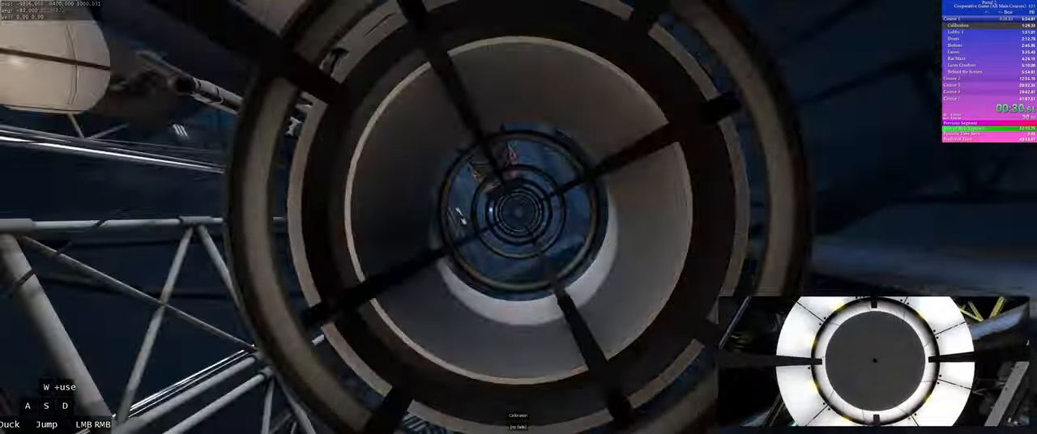
# Pause with the developer console showing, then return to the game.
pyautogui.press('Escape')
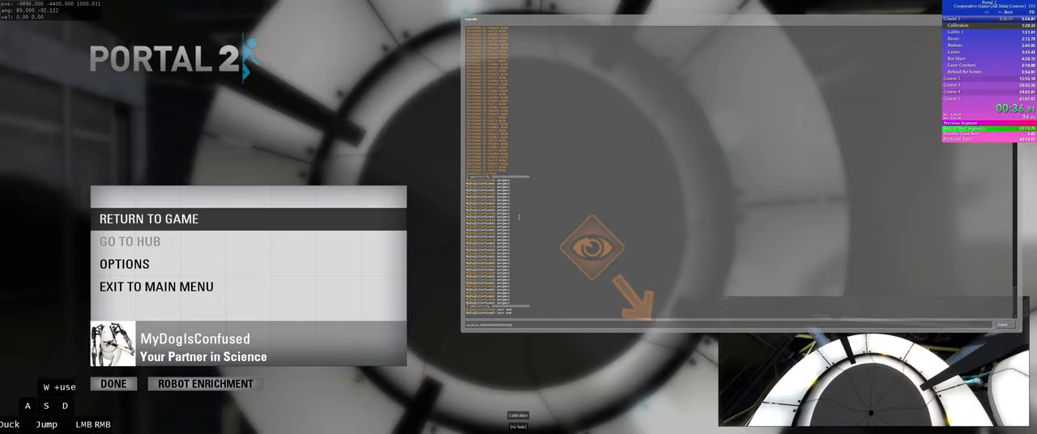
pyautogui.click(149, 219)
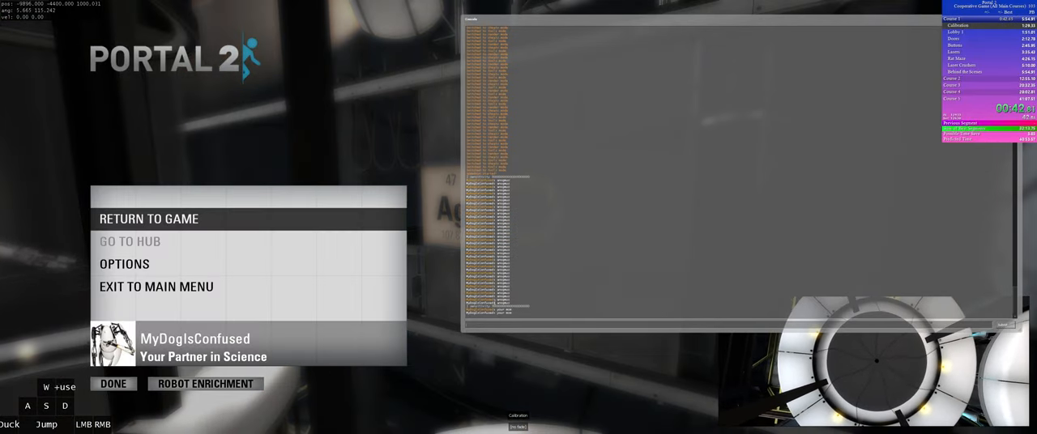
pyautogui.click(149, 219)
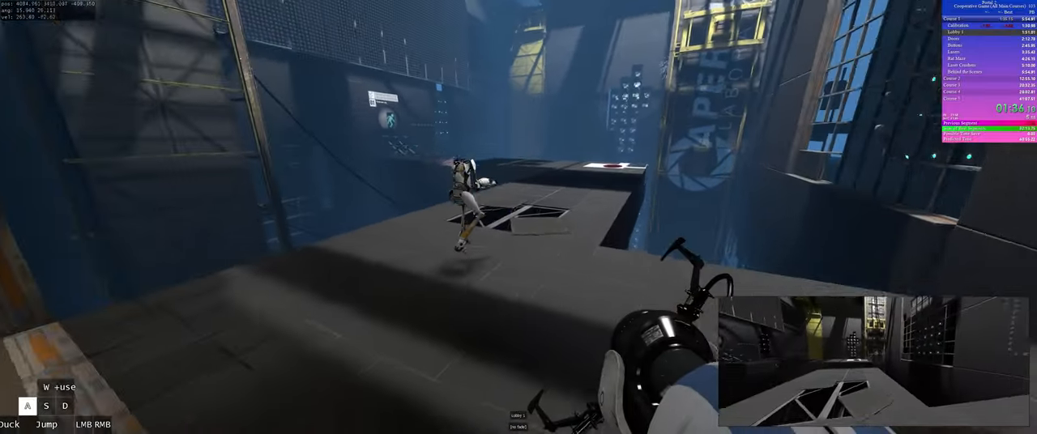
# Strafe right across the raised platforms toward the chamber's exit door.
pyautogui.press('d')
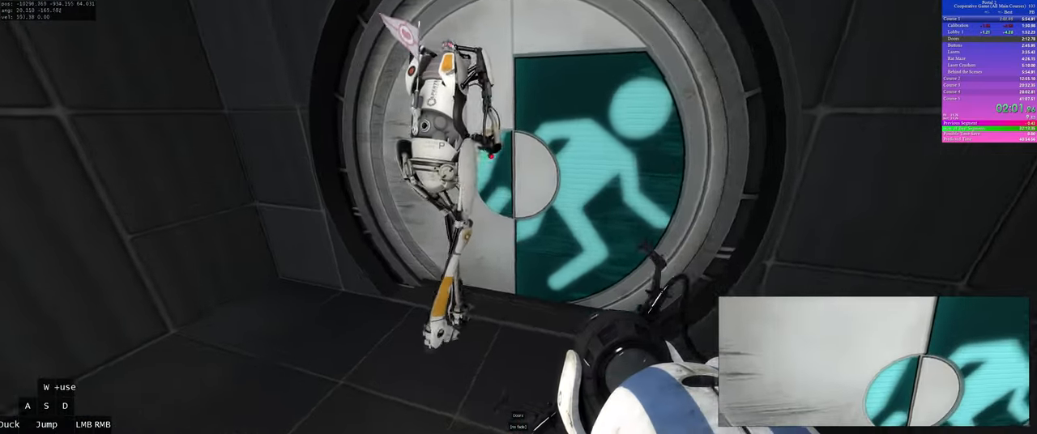
# Move right through the open exit door into the next area.
pyautogui.press('d')
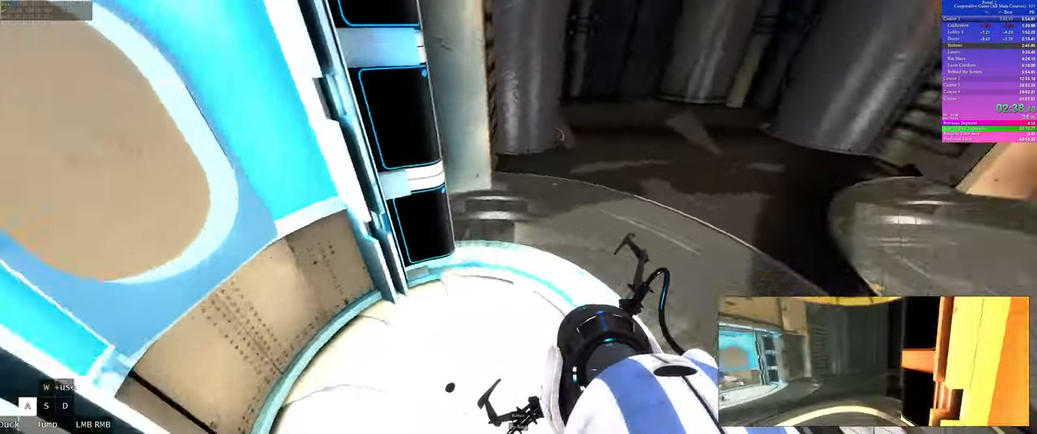
# Pause with the menu and console log showing, then resume play.
pyautogui.press('Escape')
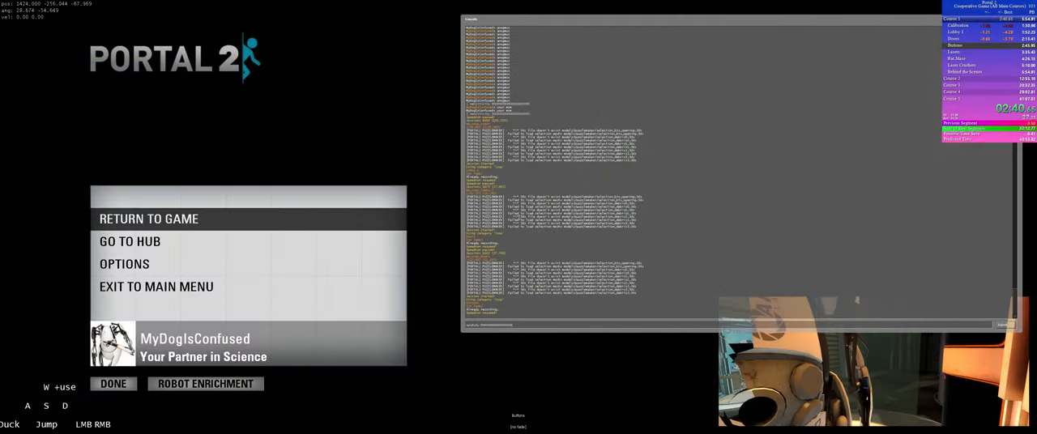
pyautogui.click(149, 218)
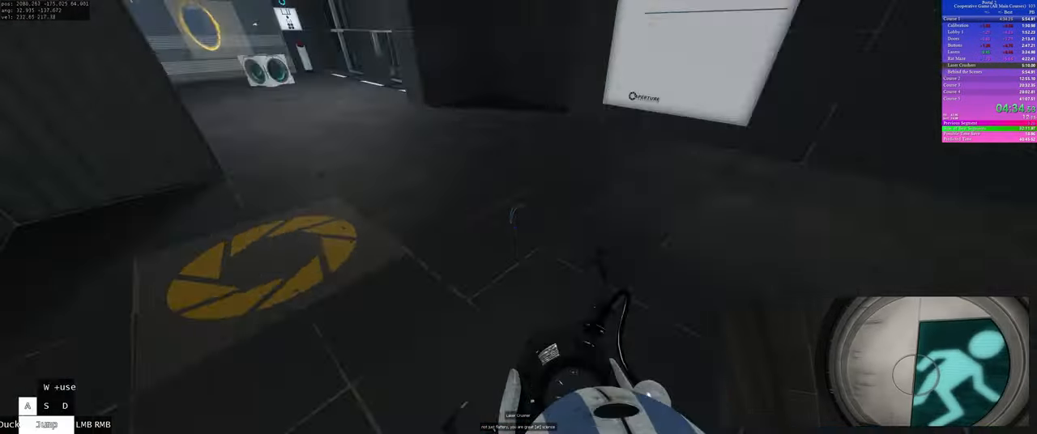
pyautogui.moveTo(519, 217)
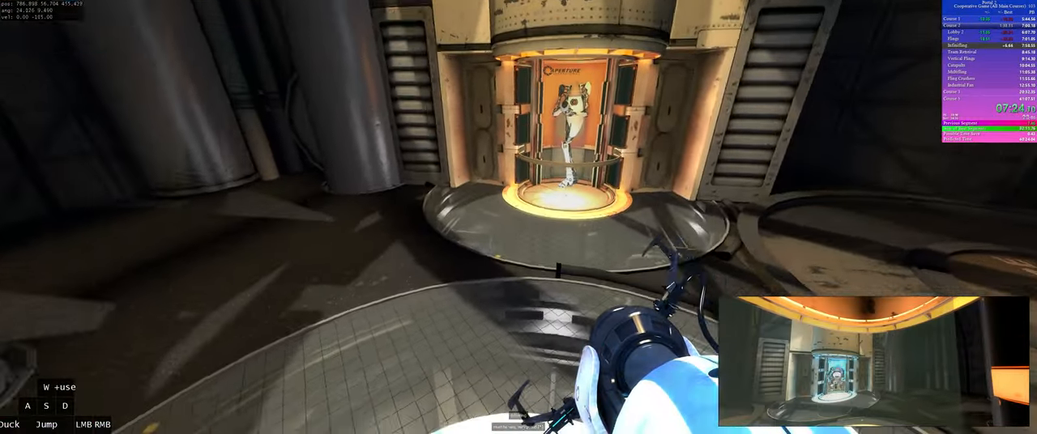
# Jump up to the exit tube where the partner robot is waiting.
pyautogui.press('space')
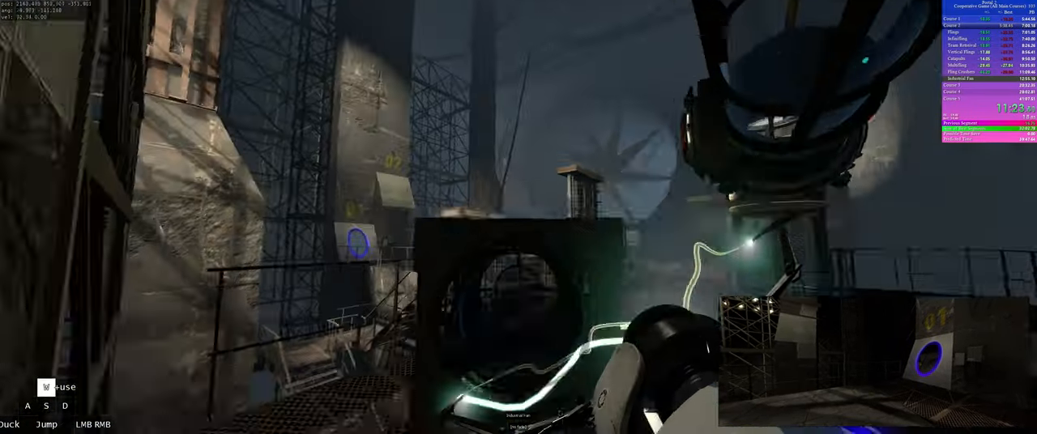
# Walk forward through the blue portal placed on the far panel.
pyautogui.press('w')
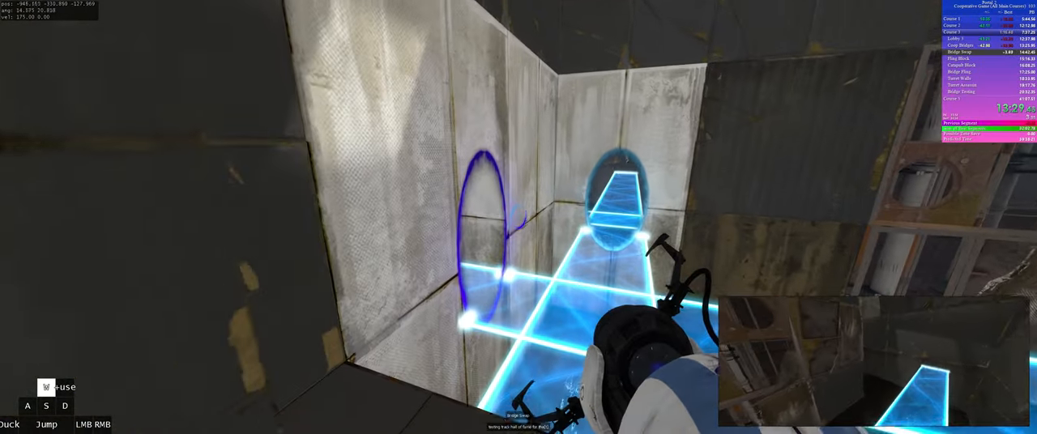
# Walk forward across the light bridge carried through the wall portals.
pyautogui.press('w')
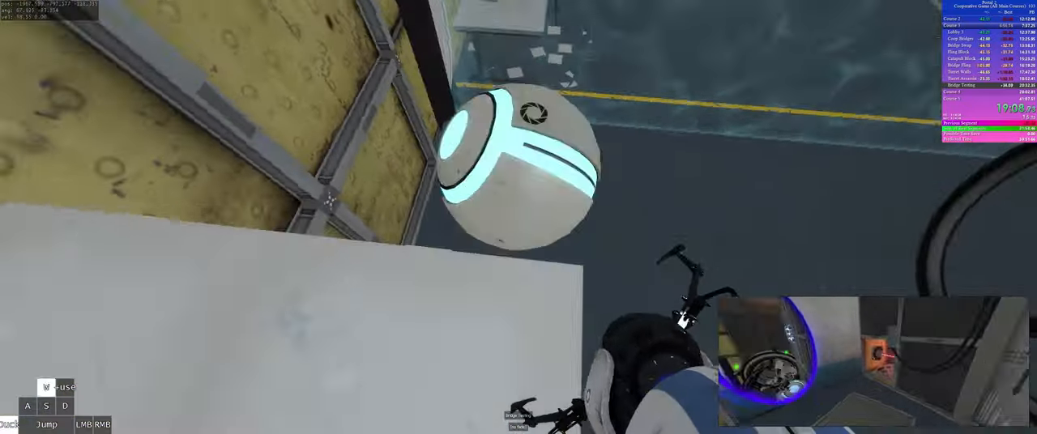
pyautogui.moveTo(519, 217)
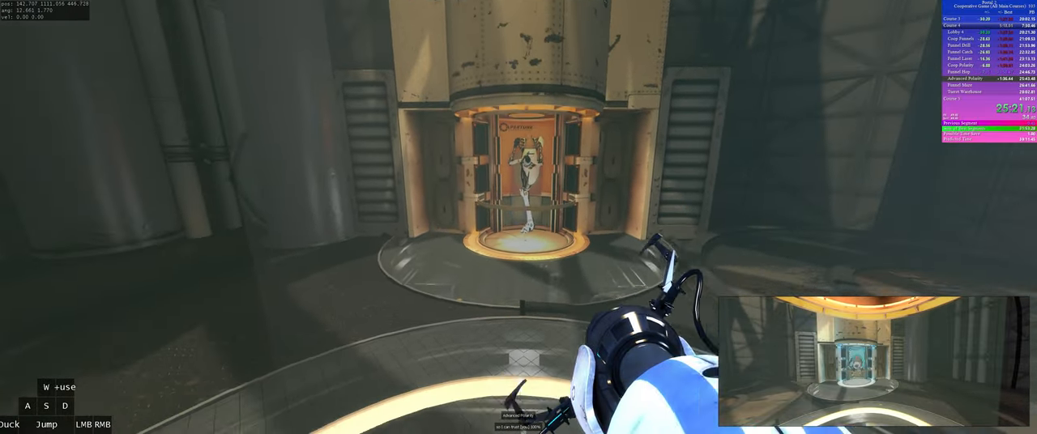
# Back up onto the final platform toward the exit pod beside the partner.
pyautogui.press('s')
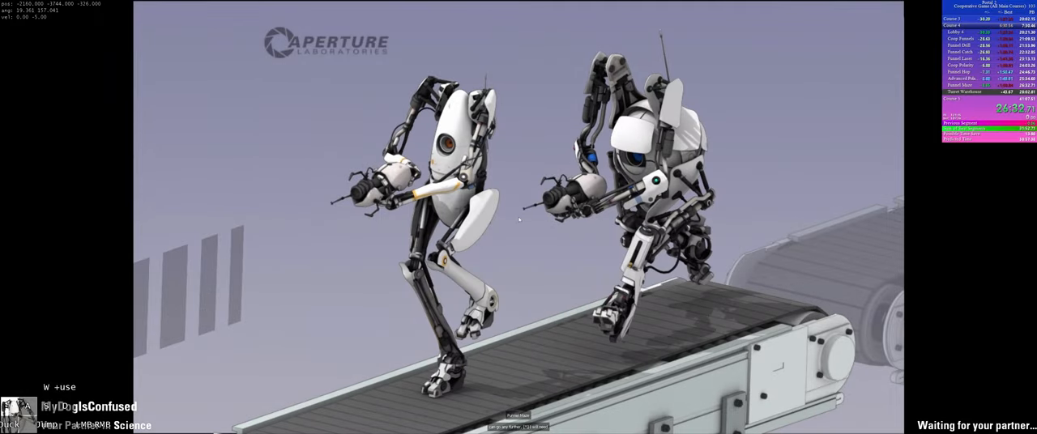
pyautogui.press('escape')
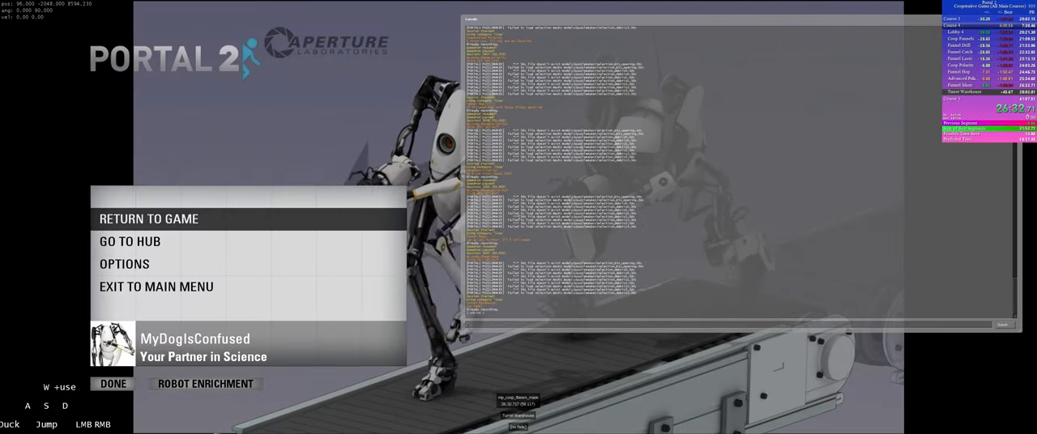
pyautogui.click(149, 219)
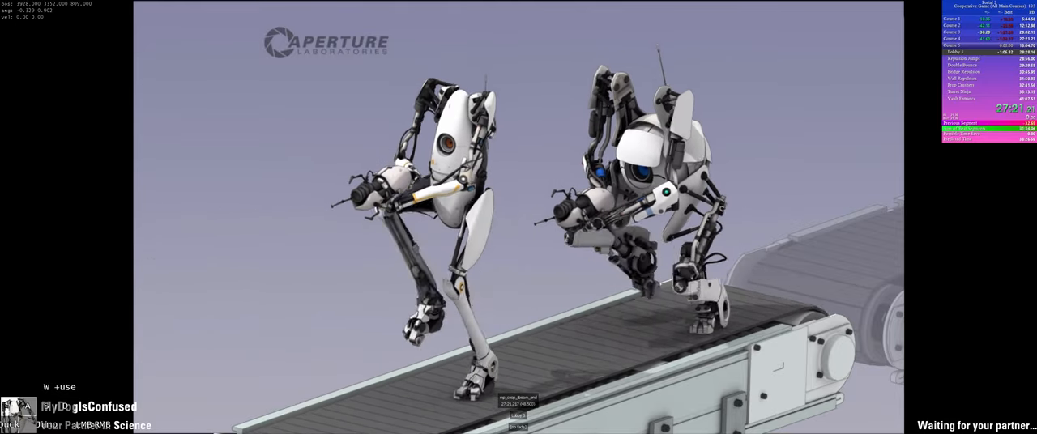
# Pause with the console showing, then resume once the next chamber loads.
pyautogui.press('Escape')
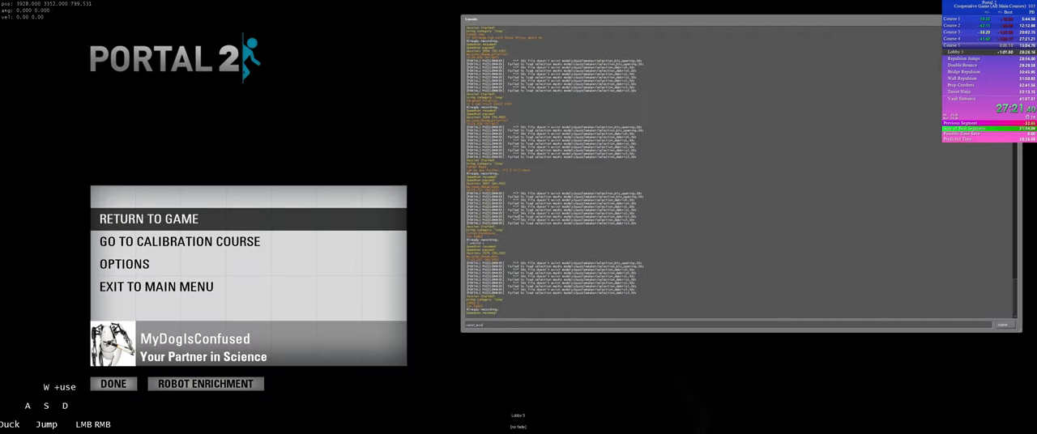
pyautogui.click(150, 219)
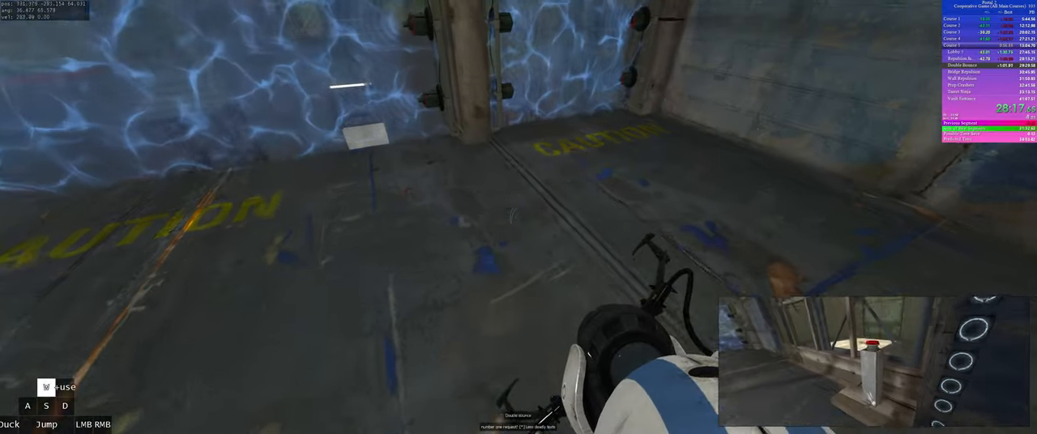
# Cross the hard light bridge past the emancipation grill to the partner's doorway.
pyautogui.press('w')
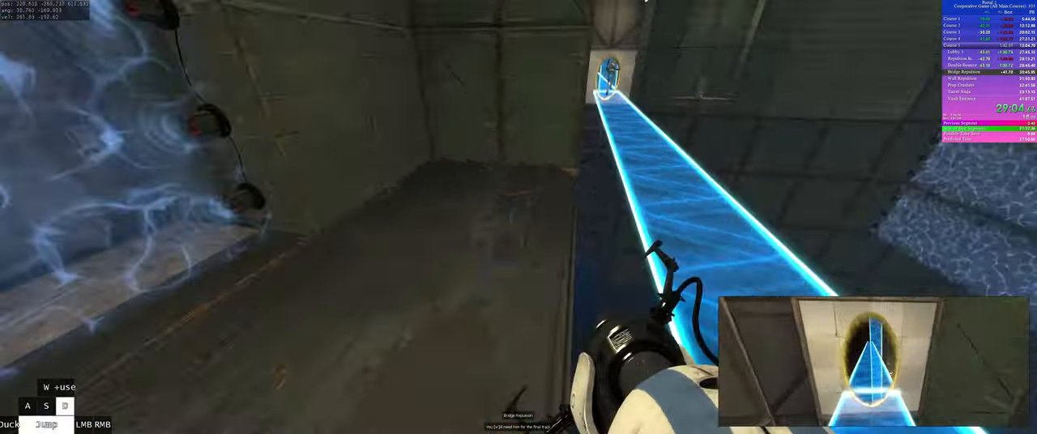
pyautogui.moveTo(518, 217)
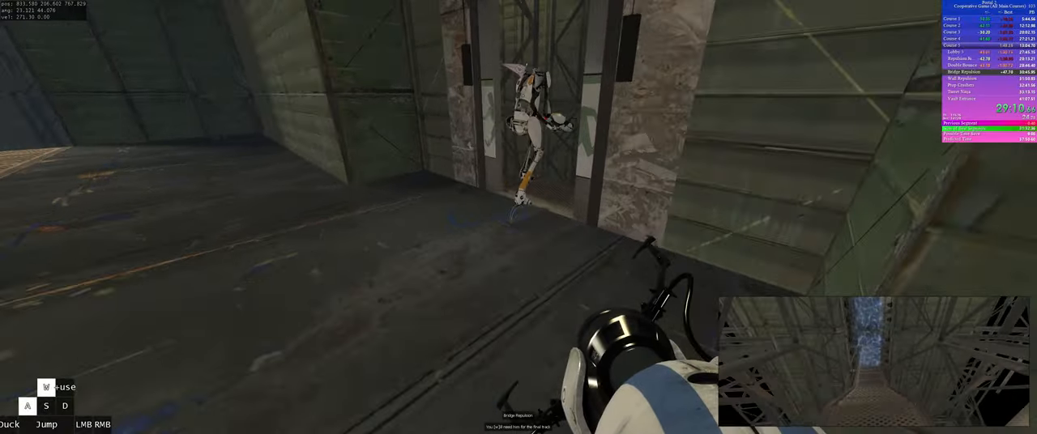
# Move forward through the course to the electrified glass wall with the partner beyond it.
pyautogui.press('w')
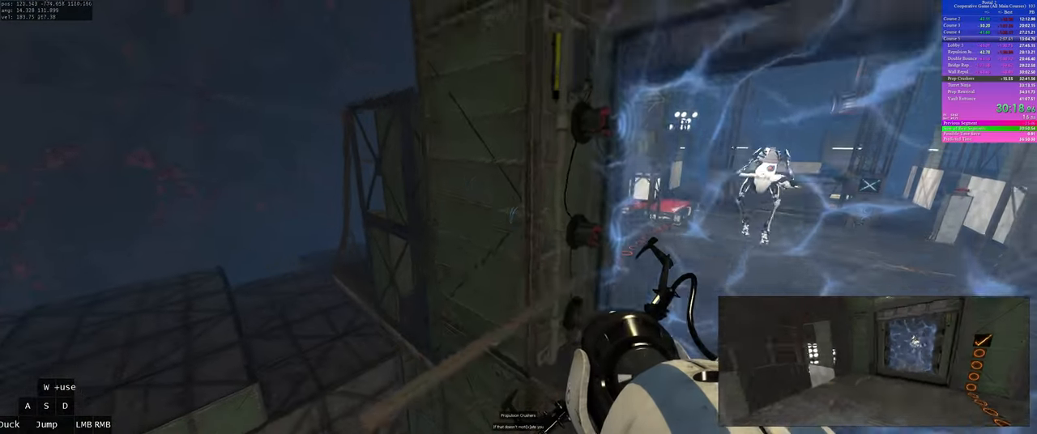
# Strafe right toward the laser redirection cube on the ledge.
pyautogui.press('d')
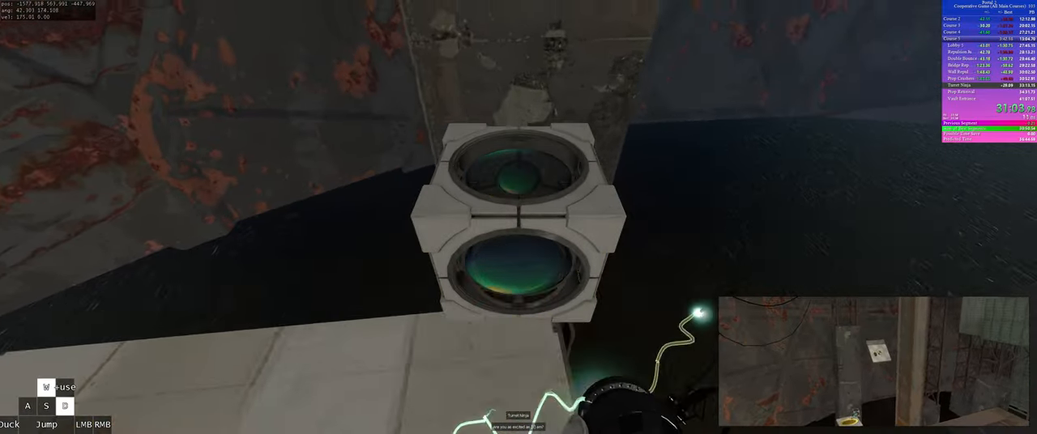
pyautogui.press('w')
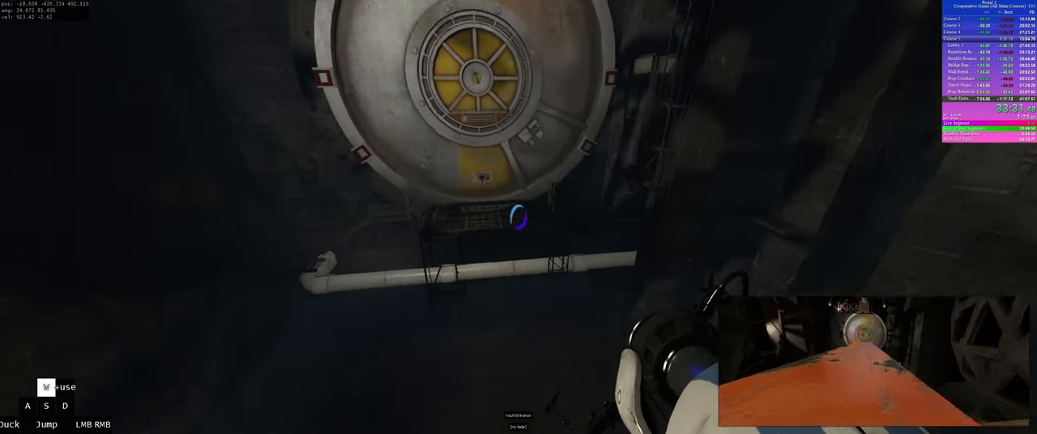
# Walk up to the large round vault door alongside the partner robot.
pyautogui.press('w')
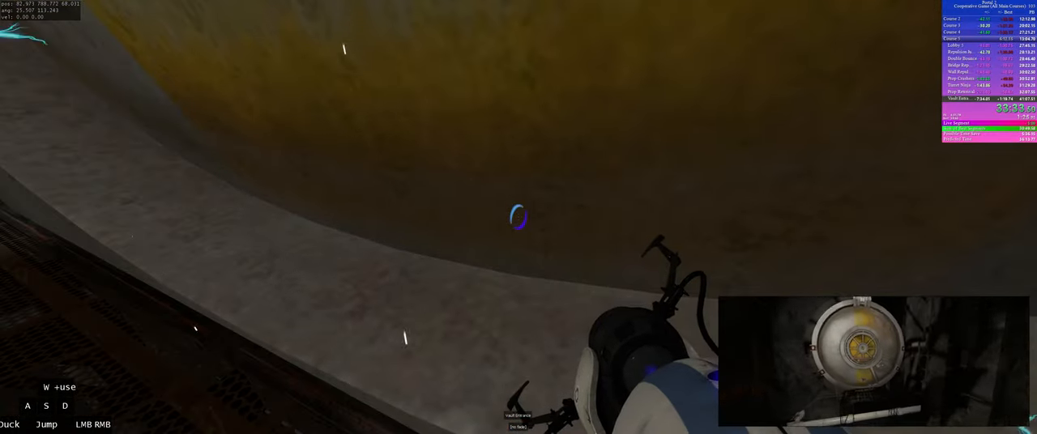